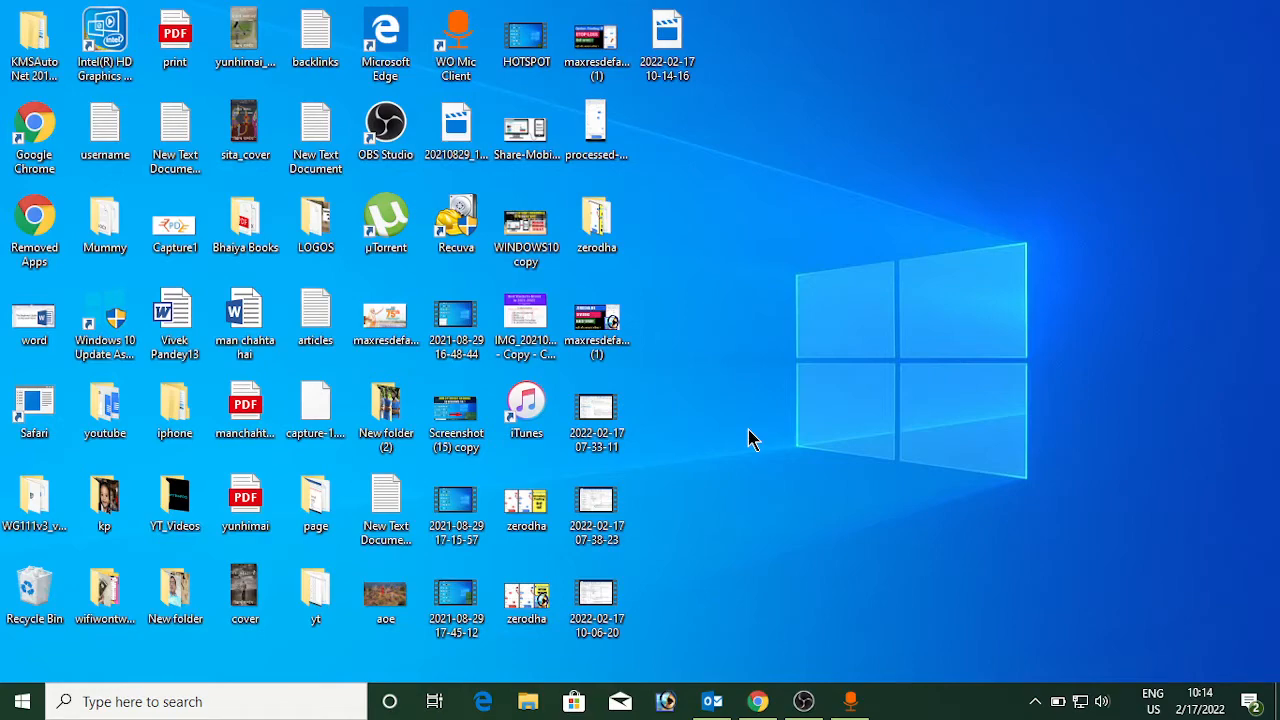
Launch Outlook so the Gmail inbox and its messages are showing
left_click(712, 700)
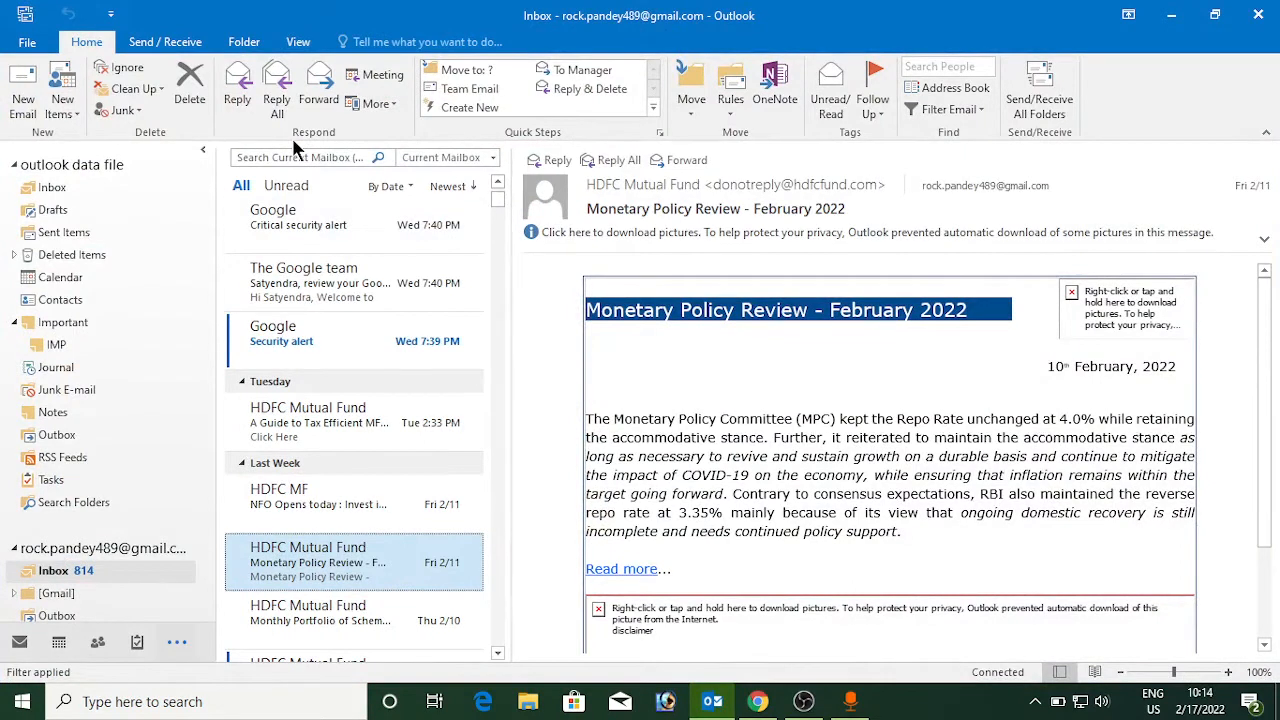
mouse_move(300, 148)
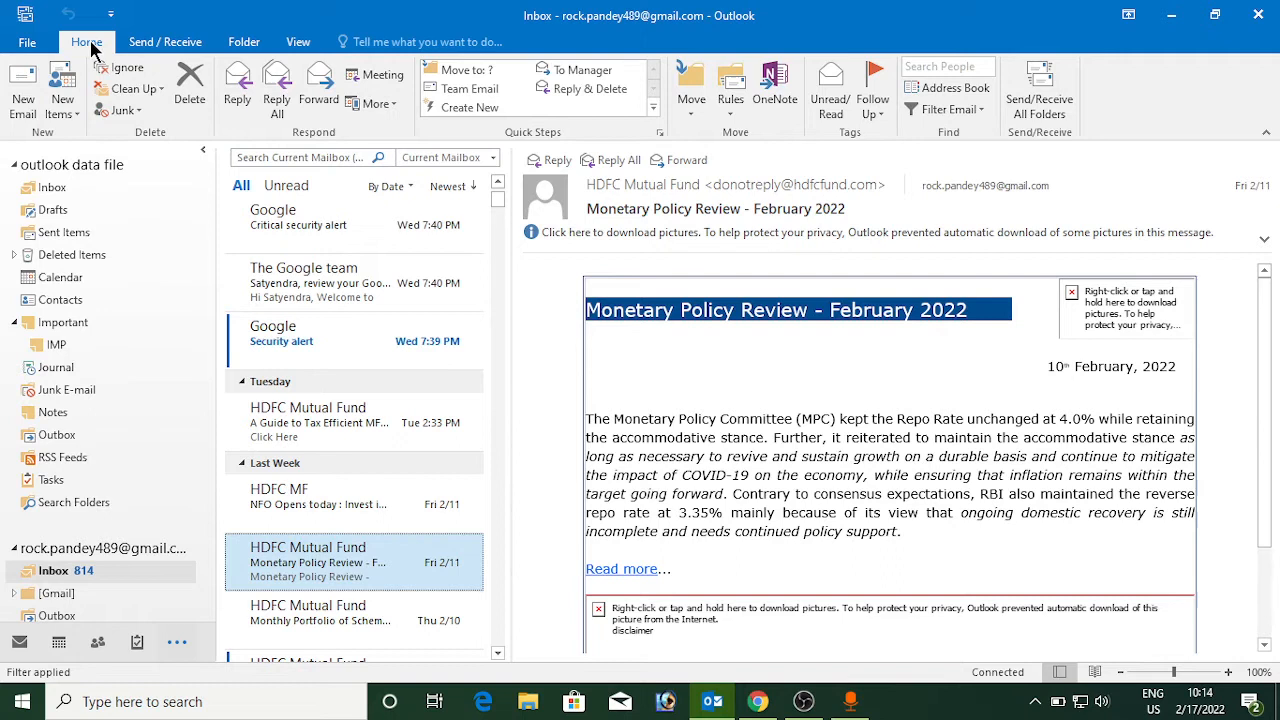
mouse_move(122, 114)
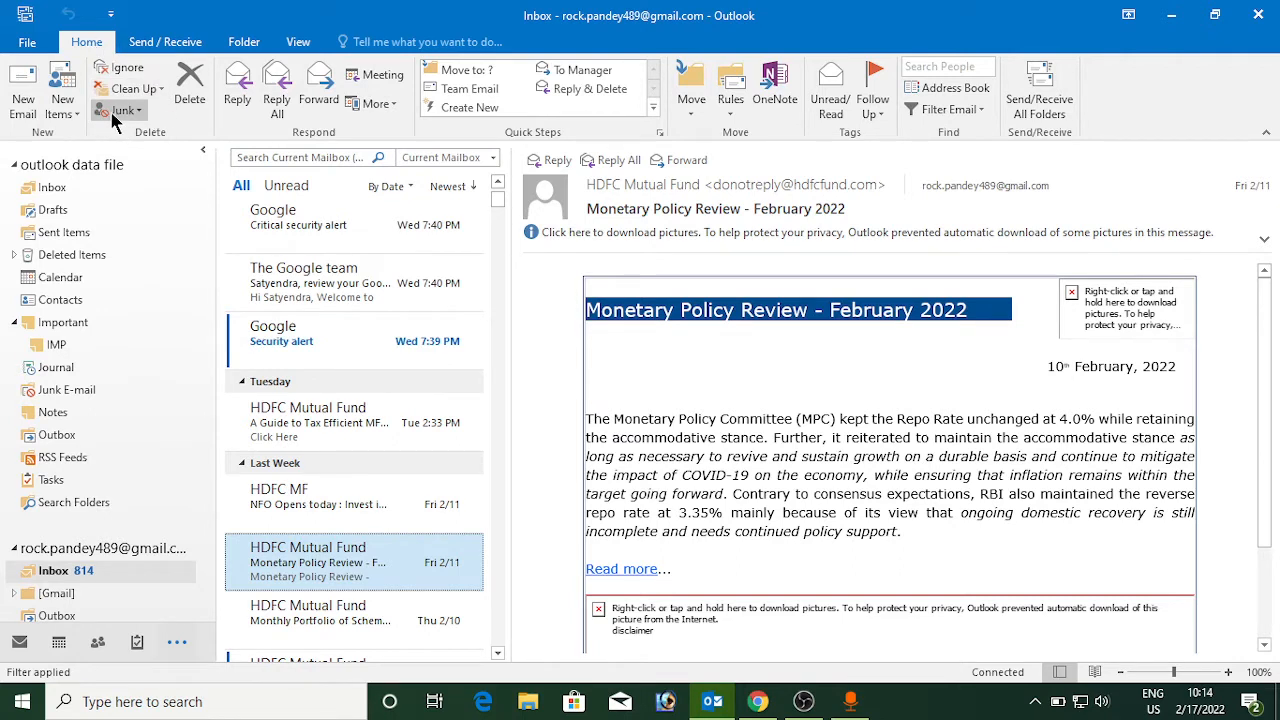
mouse_move(120, 112)
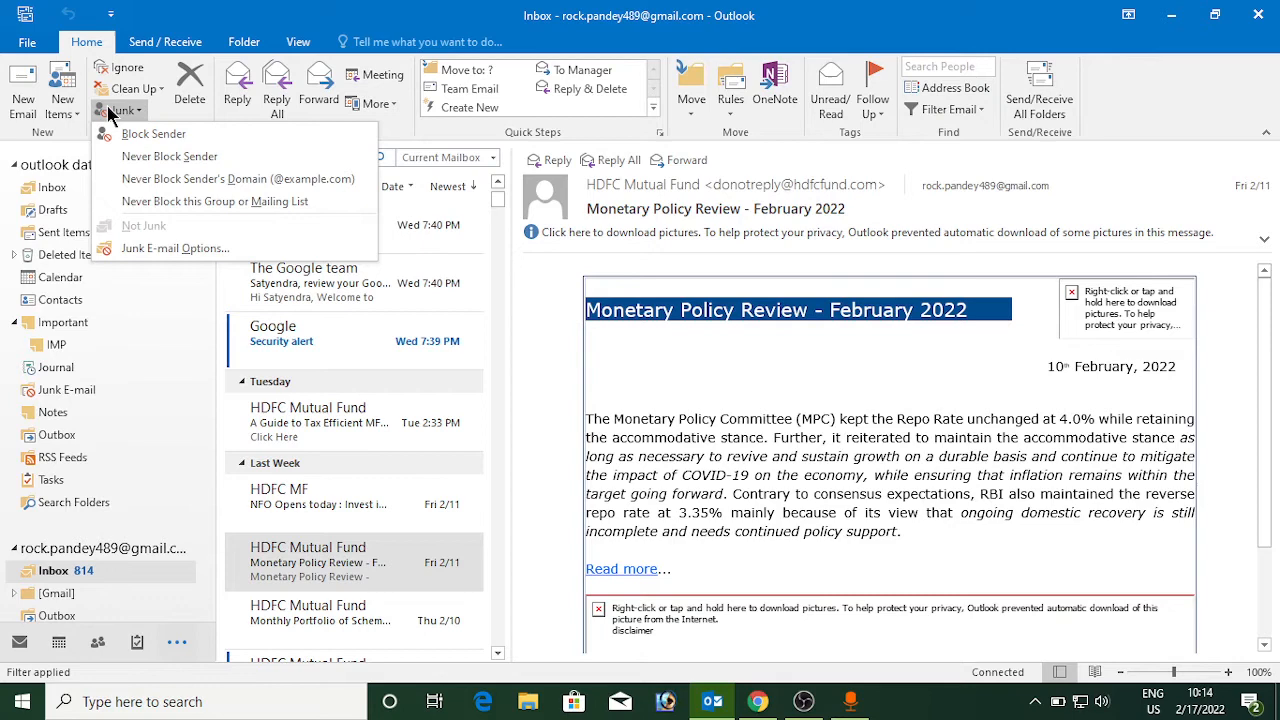
mouse_move(200, 258)
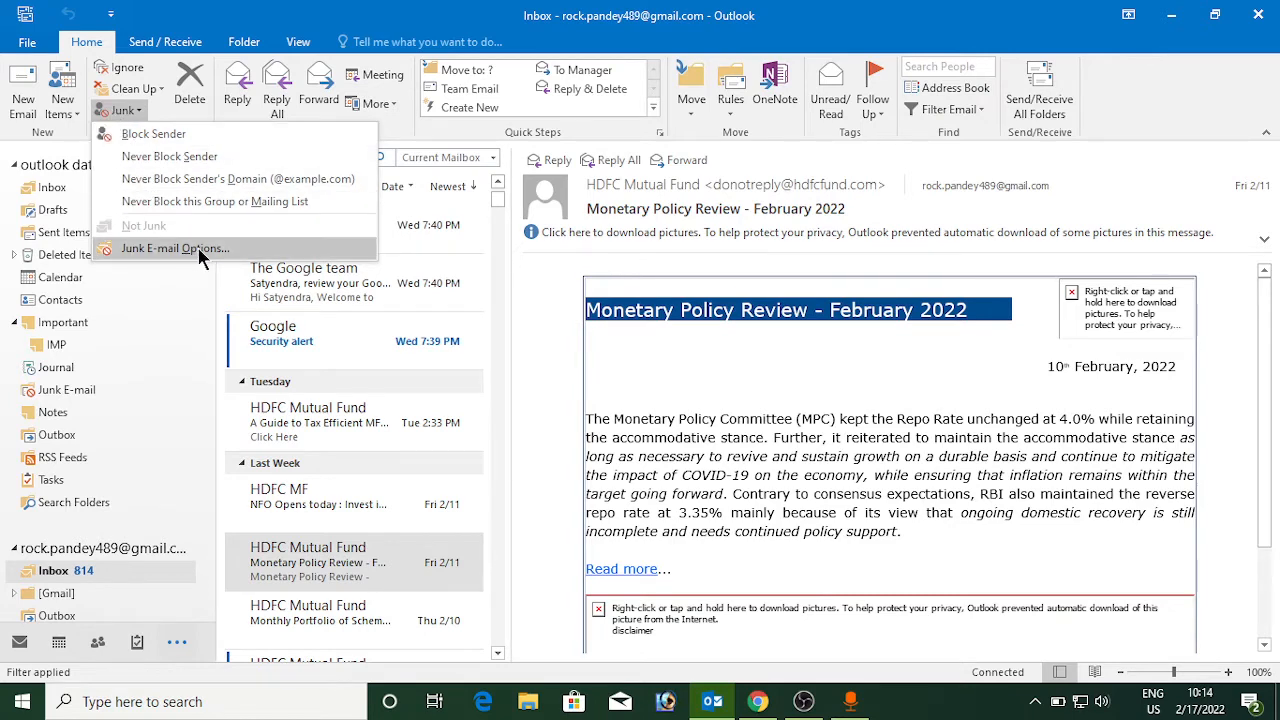
Bring up the Junk E-mail Options dialog from the Home ribbon's Junk menu
left_click(176, 248)
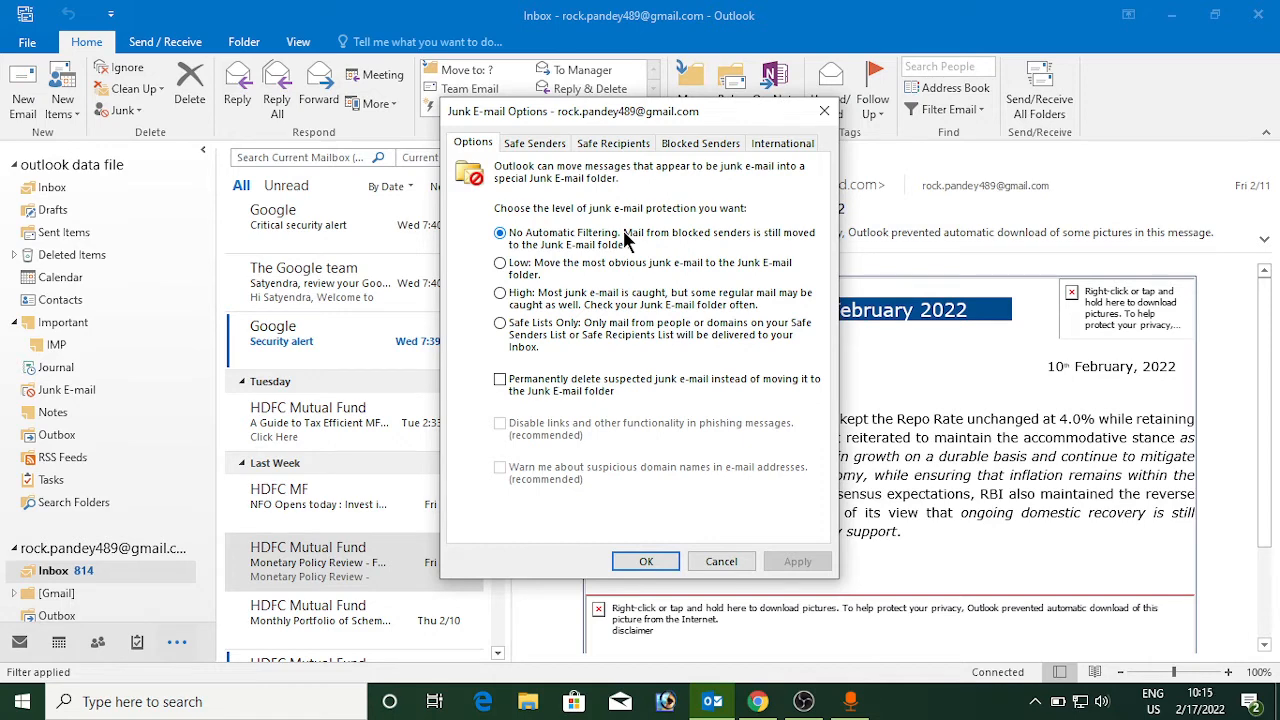
mouse_move(620, 238)
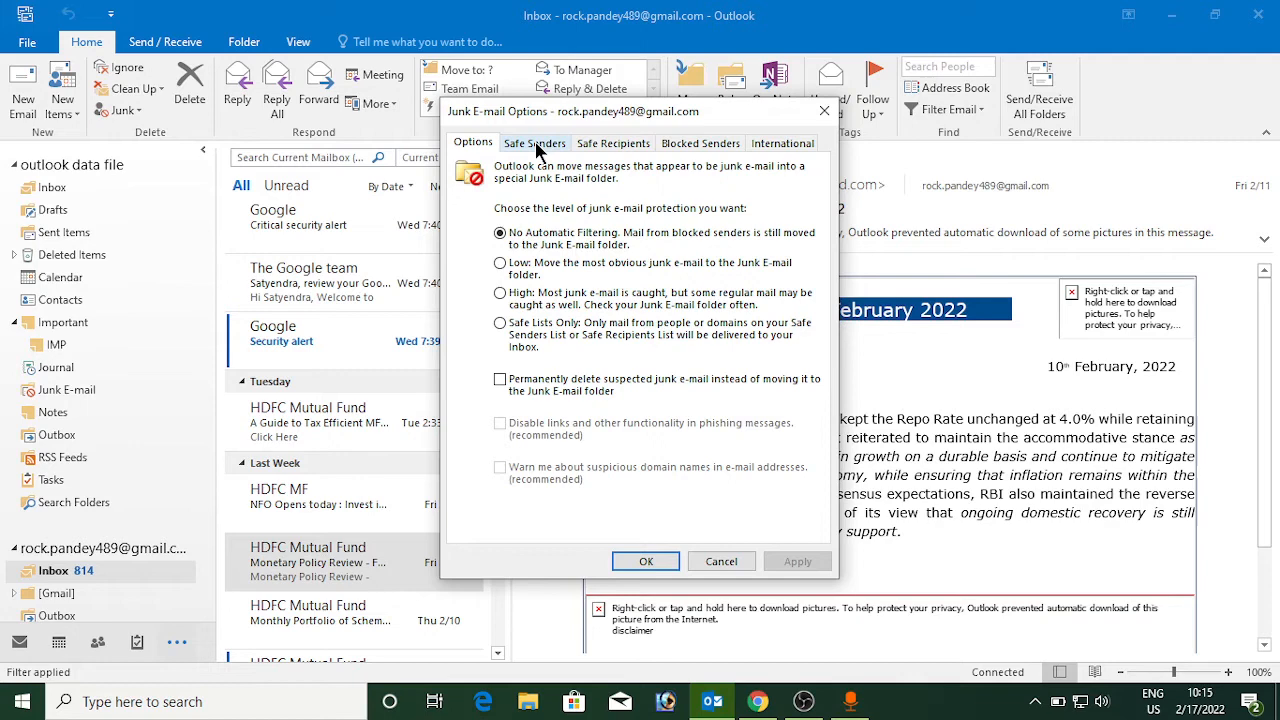
Switch the Junk E-mail Options to the empty Safe Senders list
left_click(534, 144)
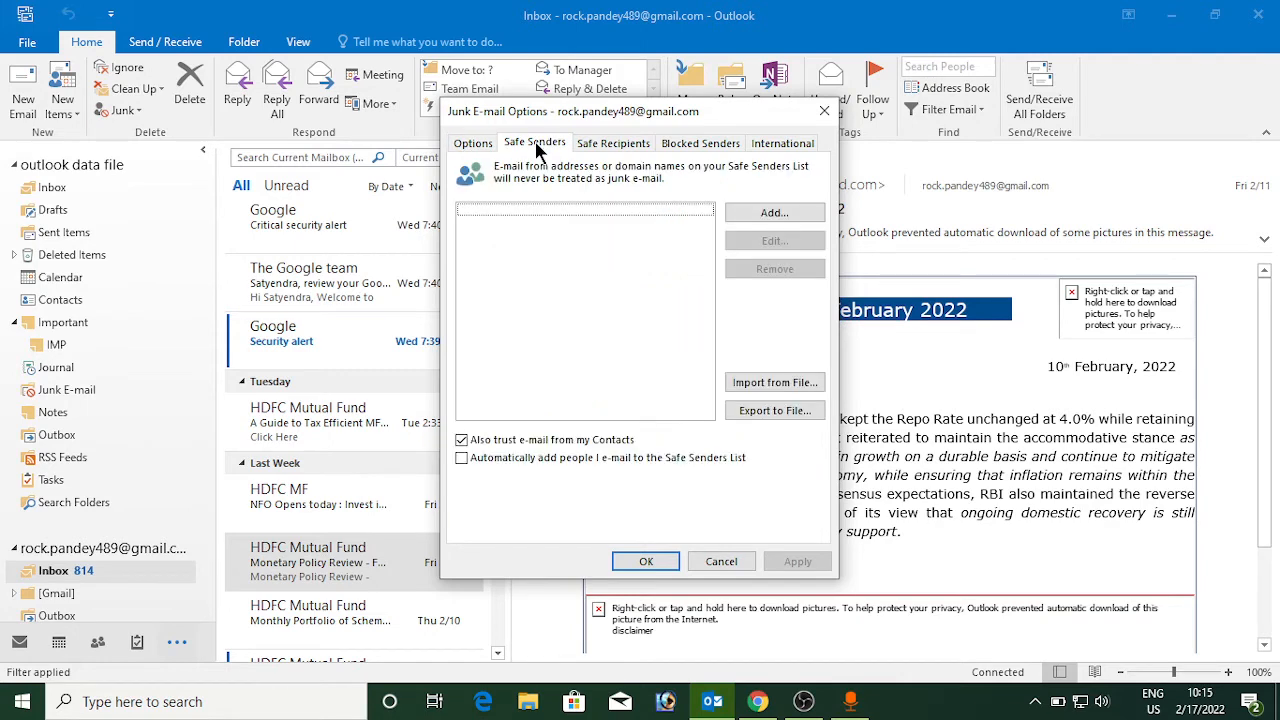
mouse_move(732, 184)
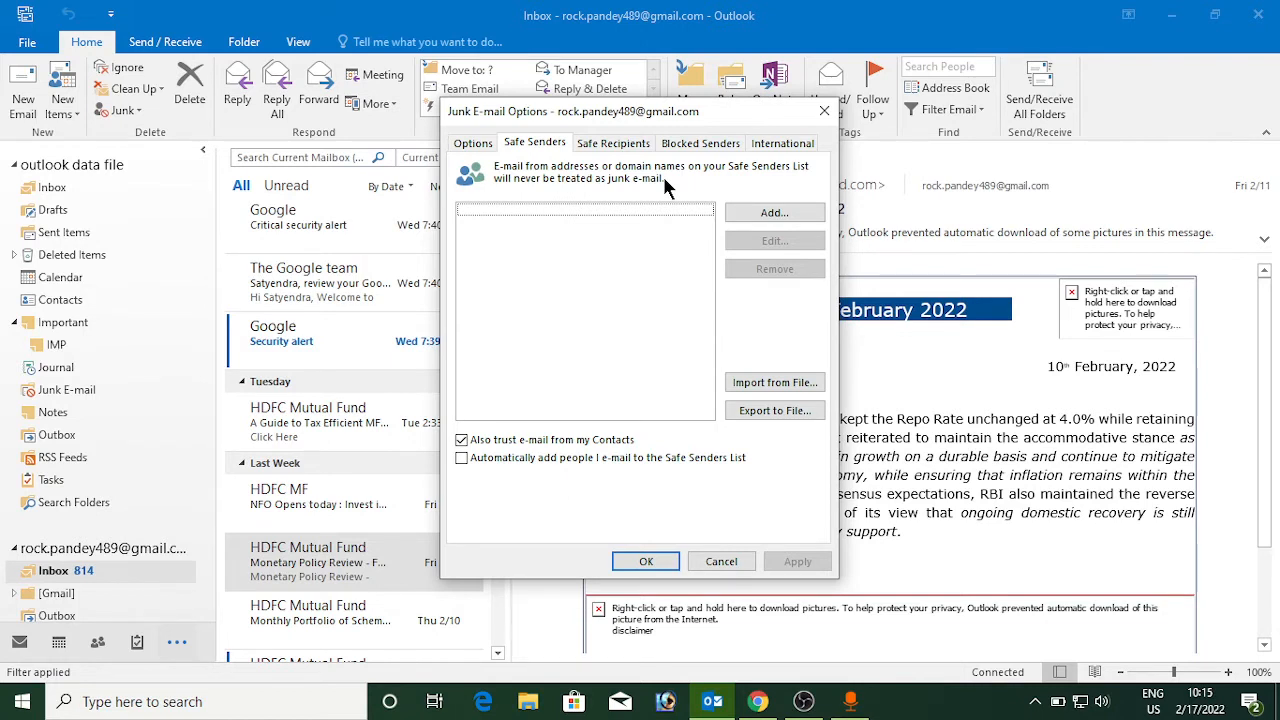
mouse_move(774, 212)
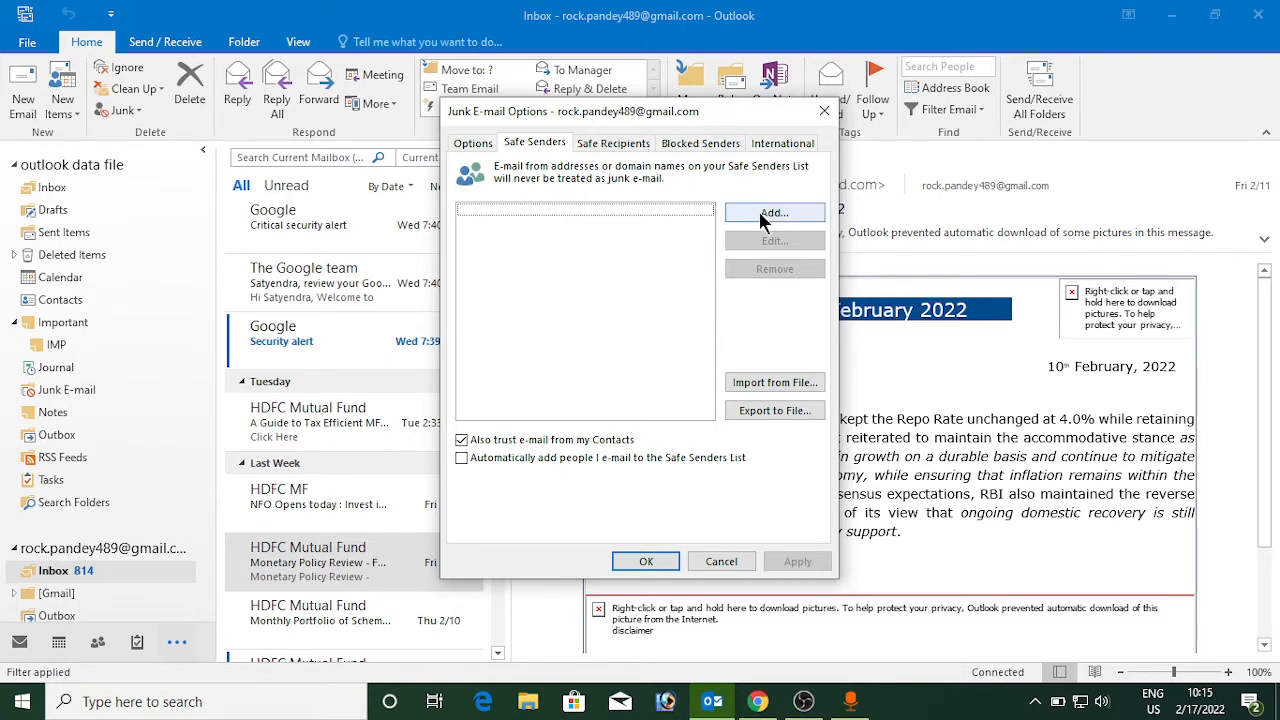
left_click(772, 212)
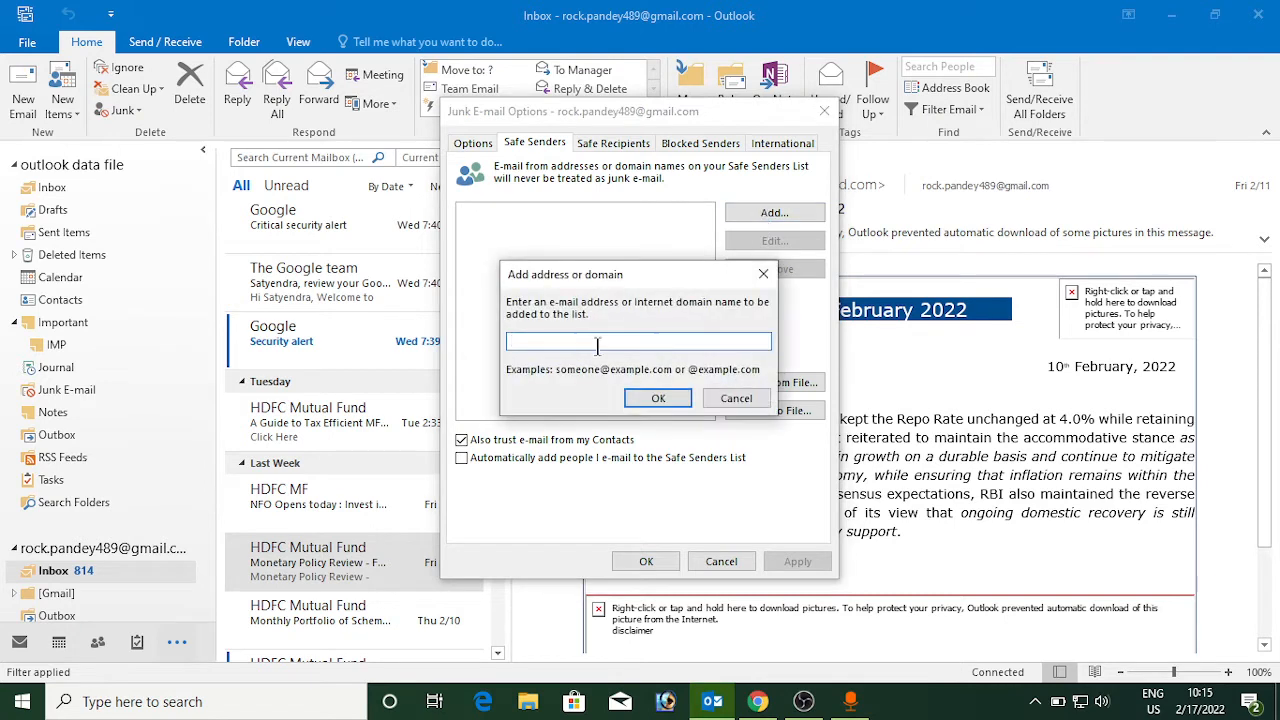
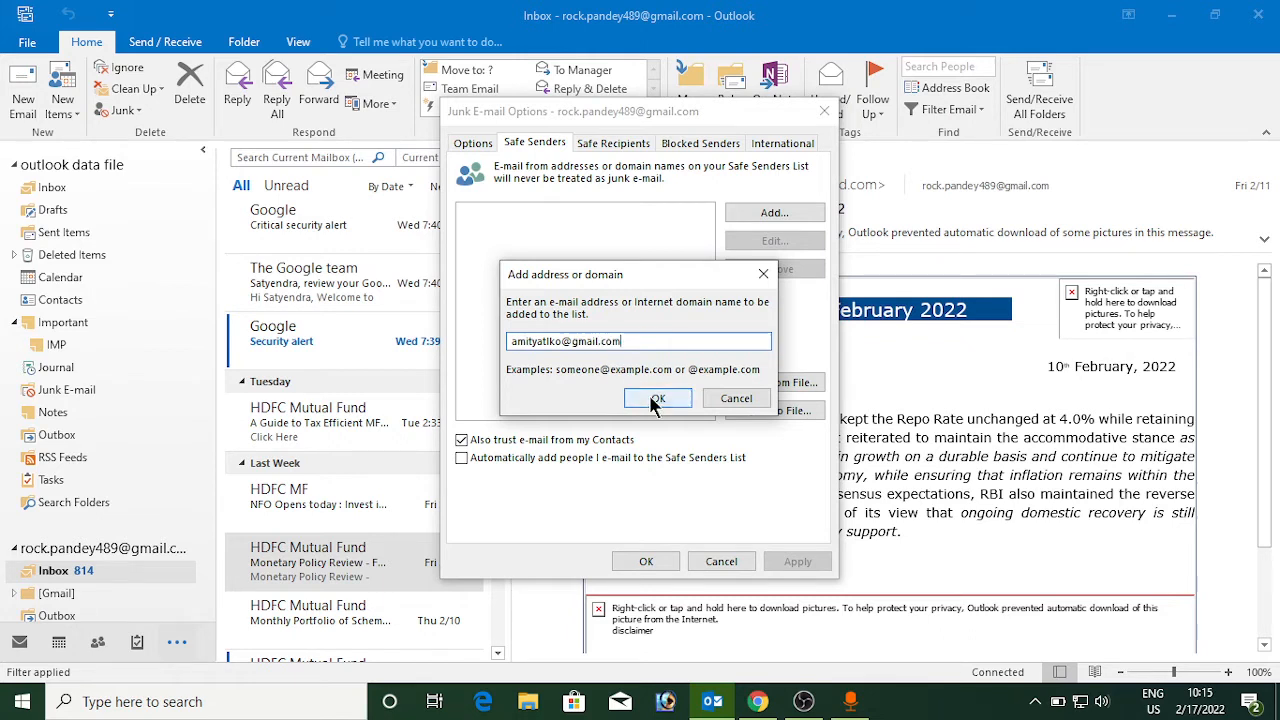
left_click(656, 398)
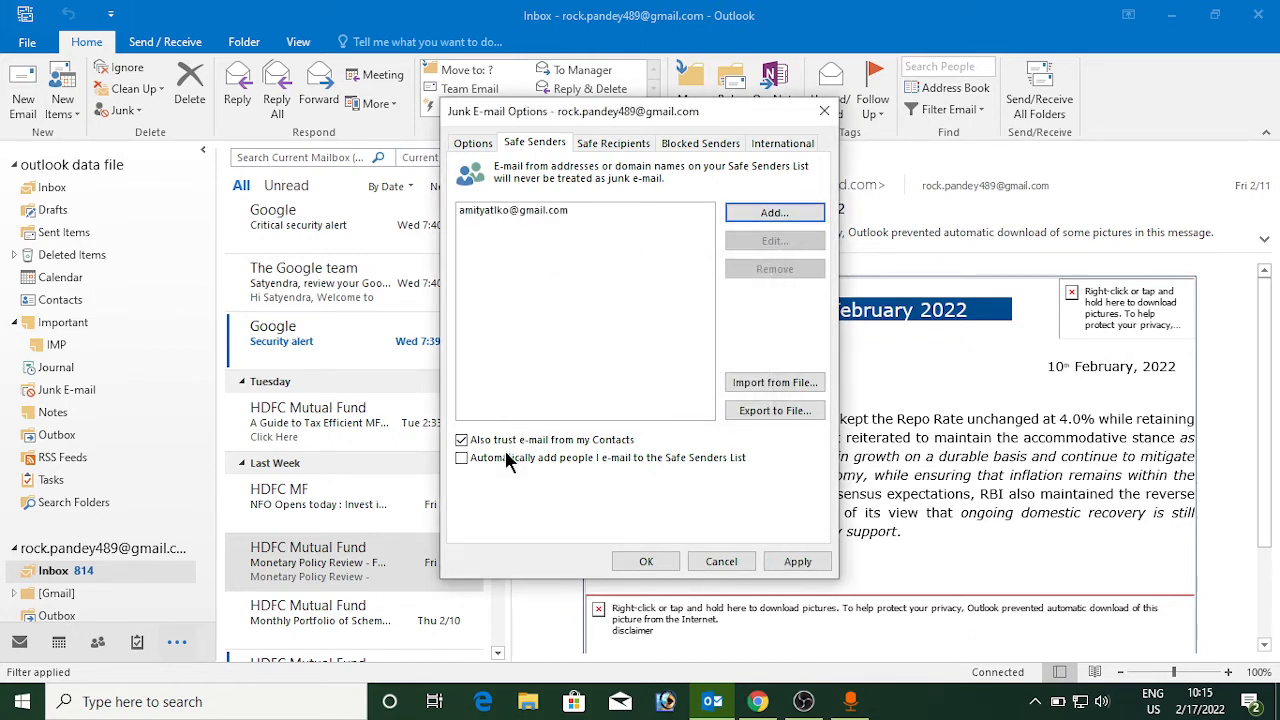
mouse_move(610, 500)
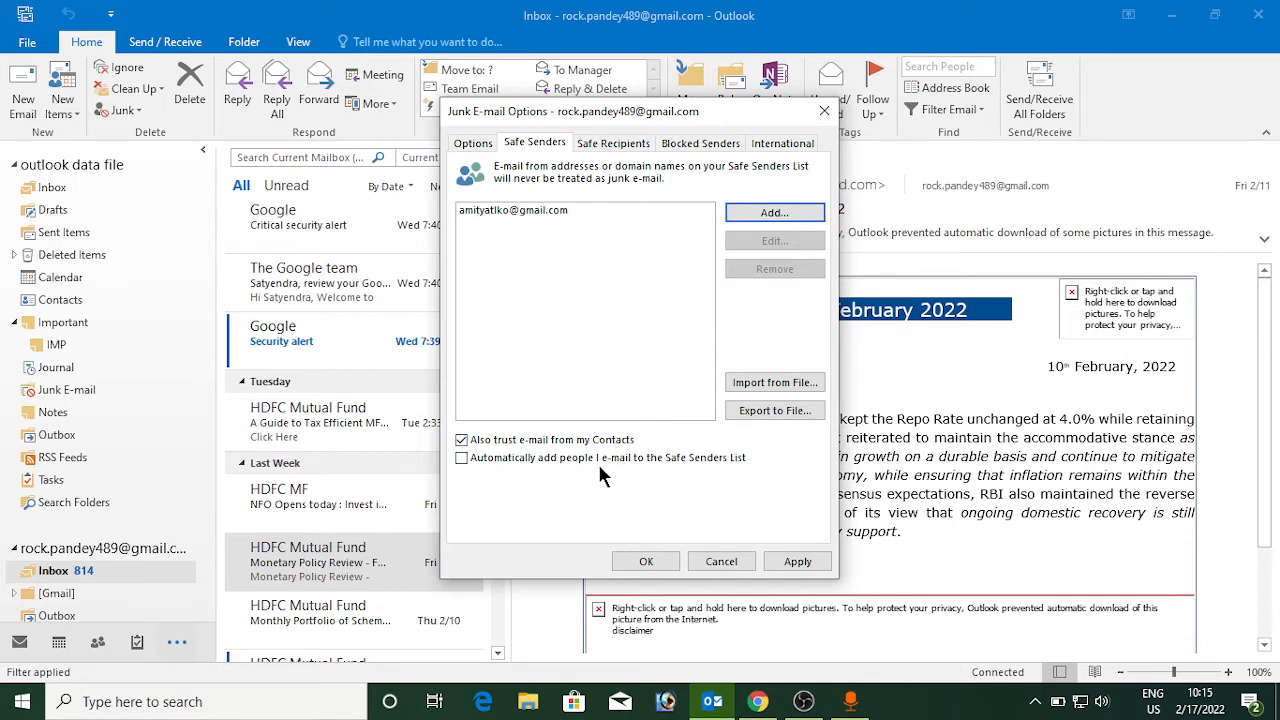
mouse_move(530, 456)
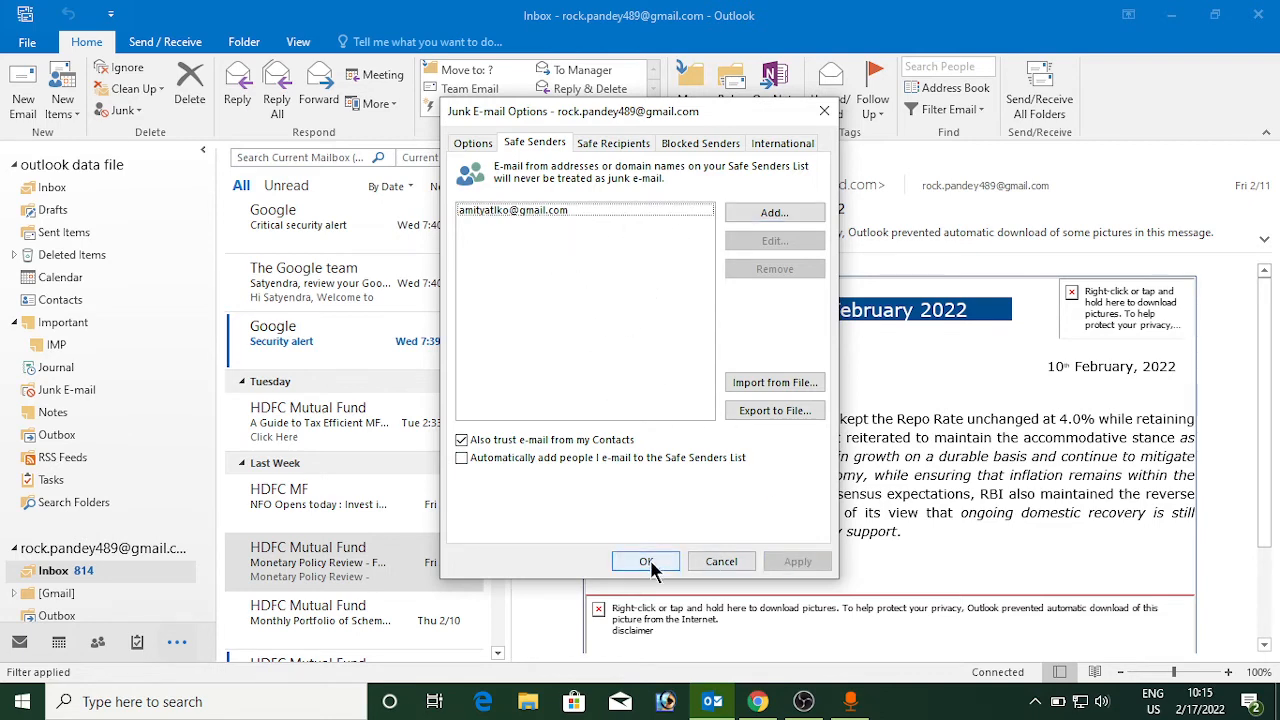
Save the junk e-mail settings and close the dialog, returning to the inbox
left_click(644, 560)
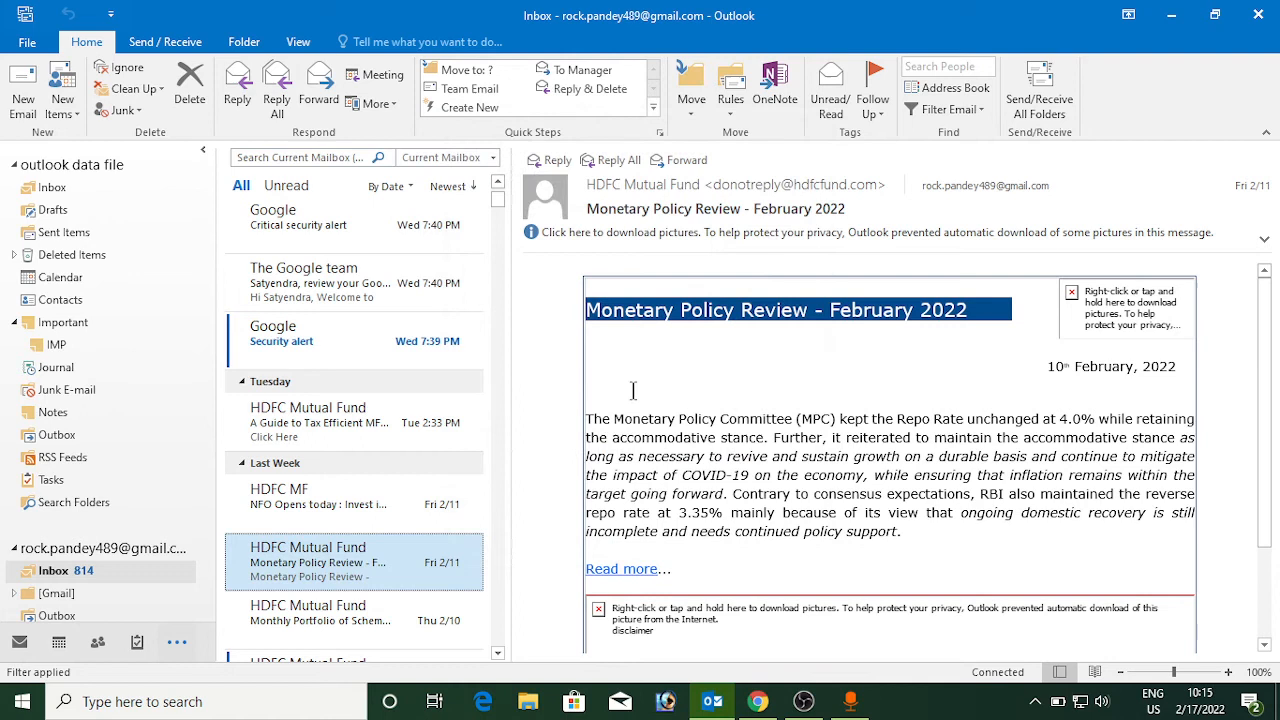